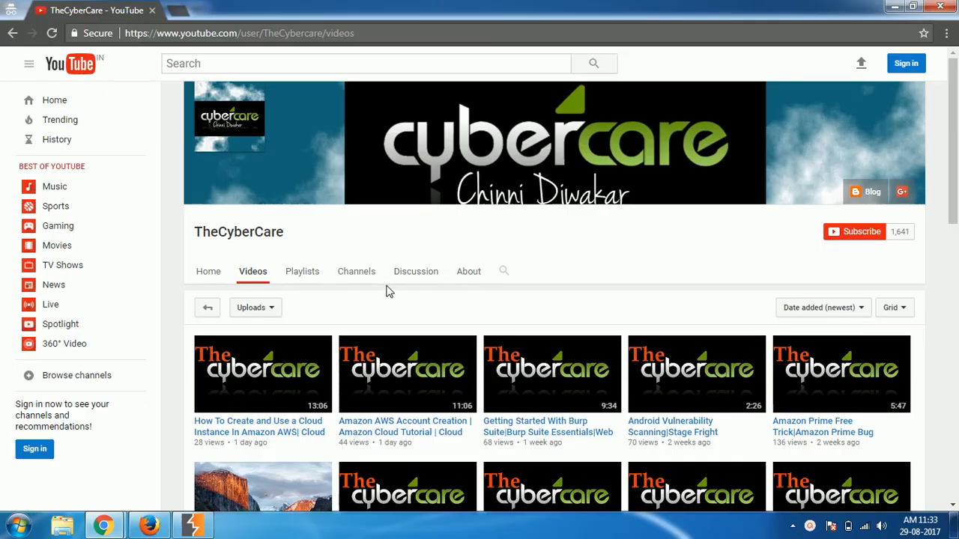
pyautogui.moveTo(388, 289)
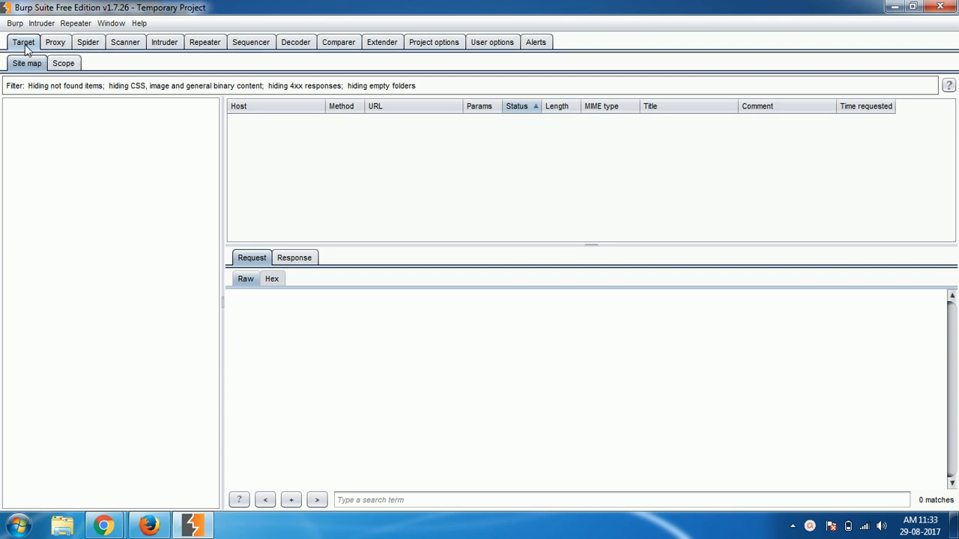
pyautogui.moveTo(75, 131)
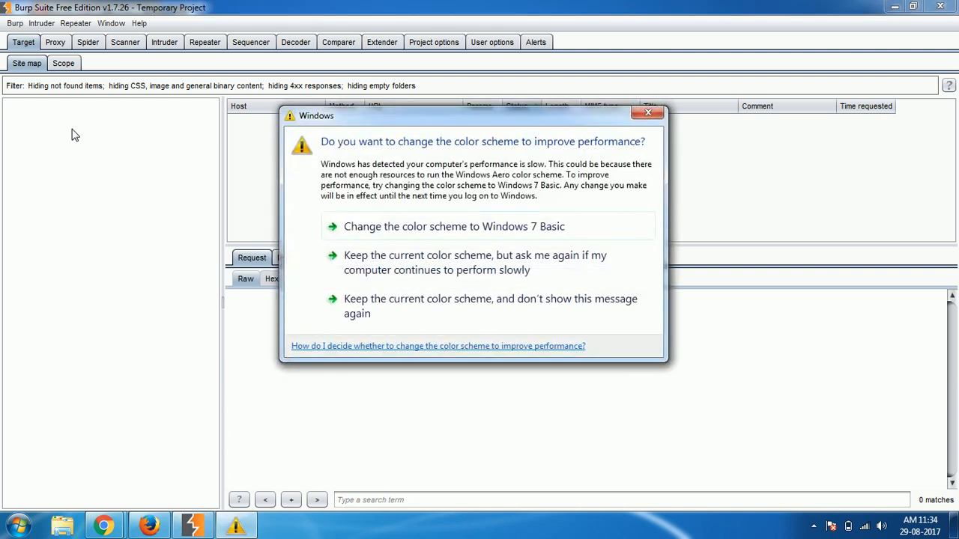
# Dismiss the Windows color scheme prompt and switch Proxy interception off.
pyautogui.click(647, 111)
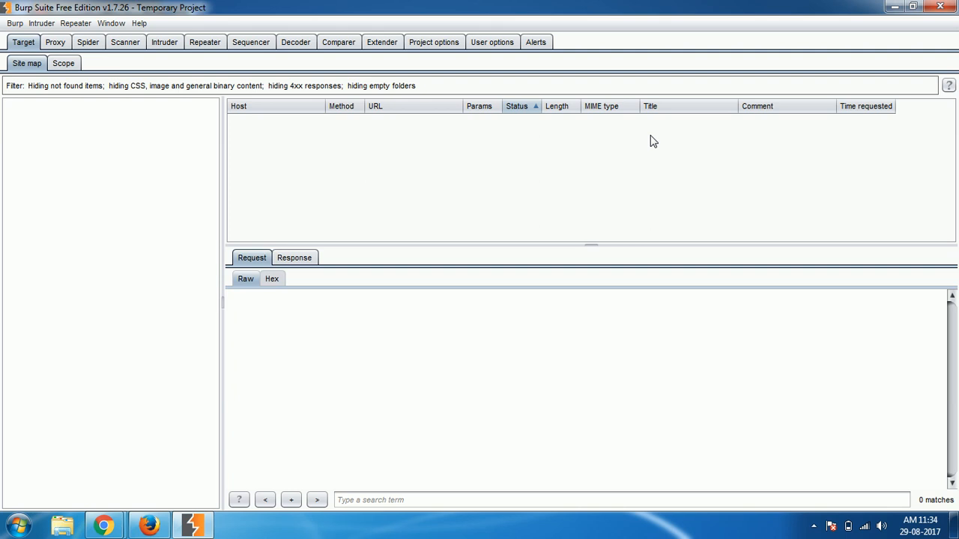
pyautogui.moveTo(164, 81)
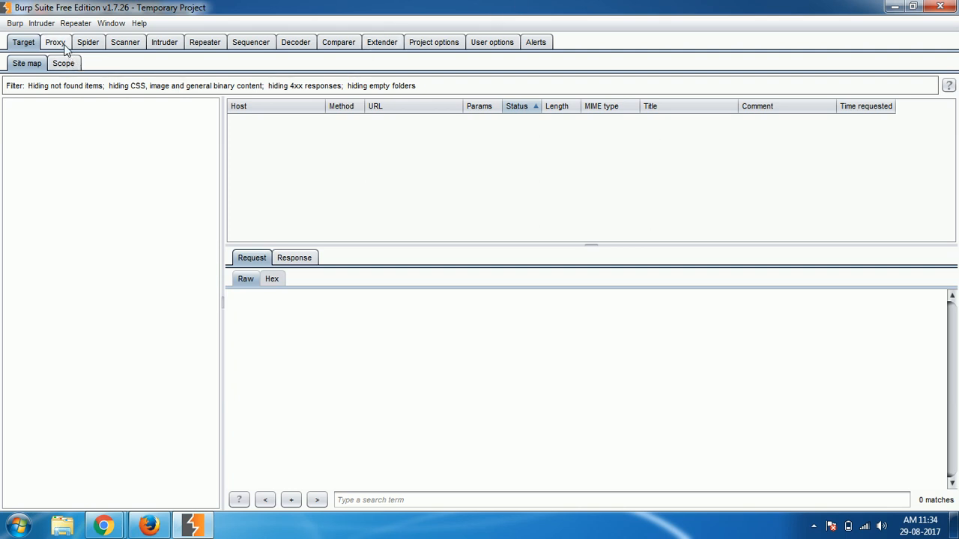
pyautogui.click(53, 42)
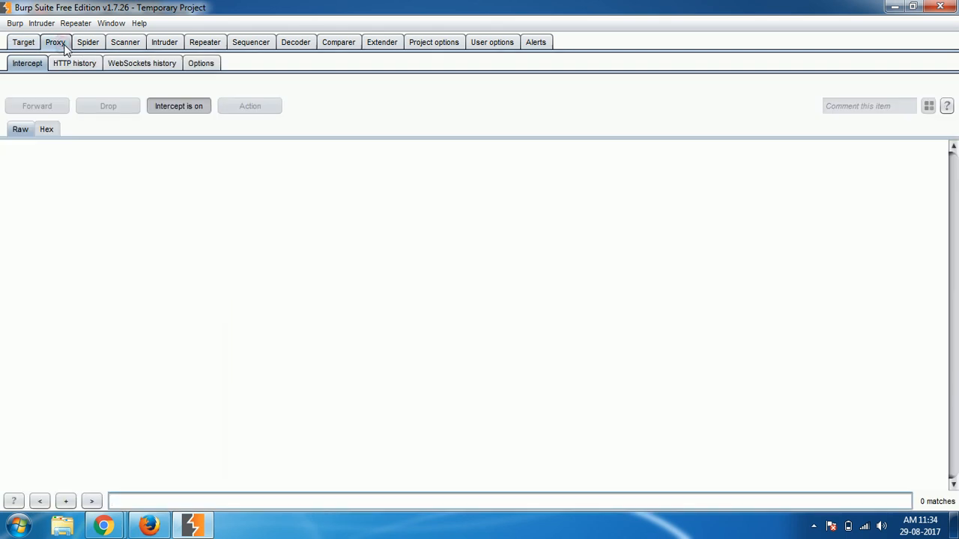
pyautogui.click(178, 105)
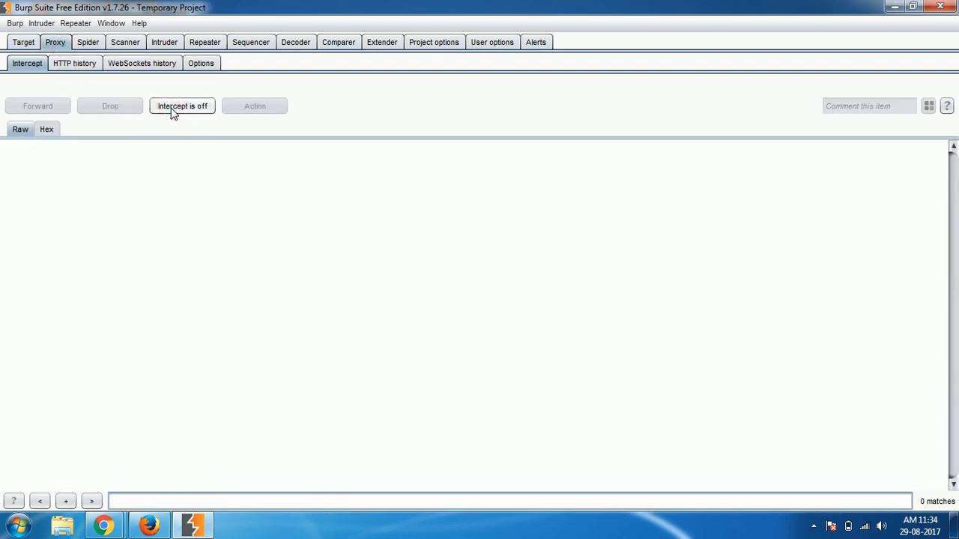
pyautogui.moveTo(108, 78)
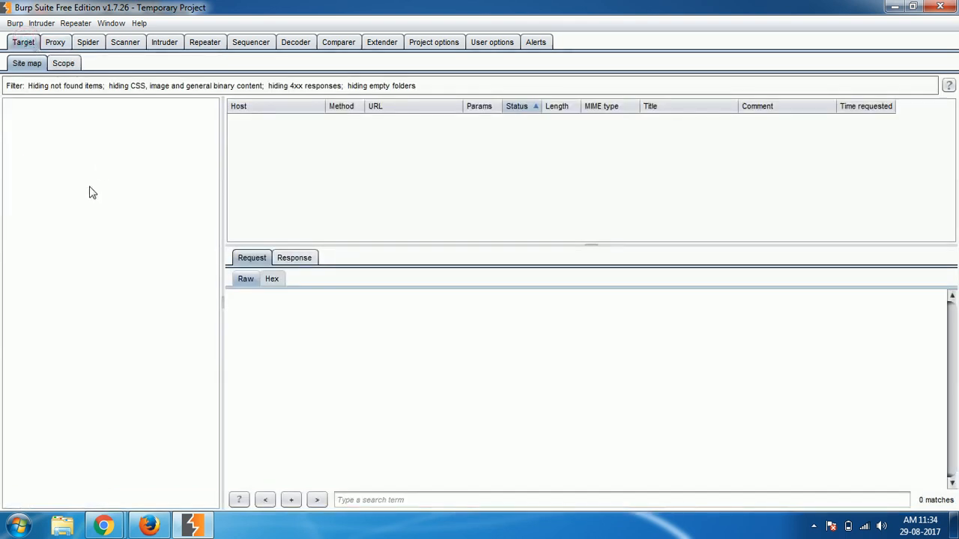
pyautogui.click(148, 524)
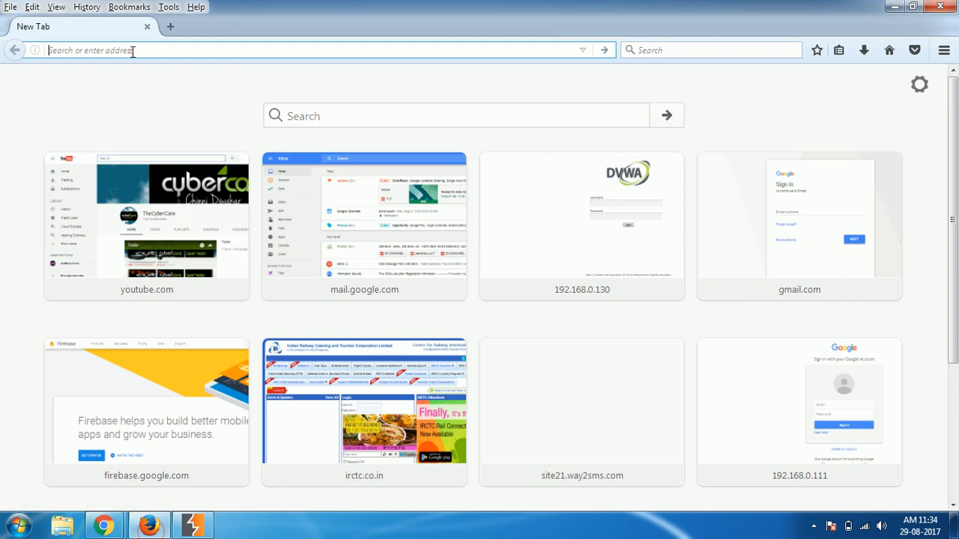
pyautogui.write('www.altoromutual.com/')
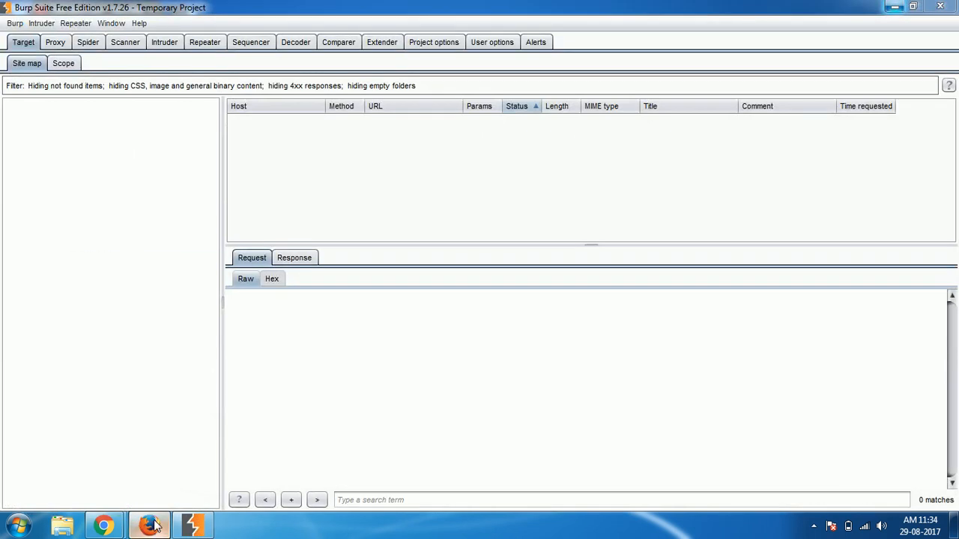
pyautogui.click(146, 524)
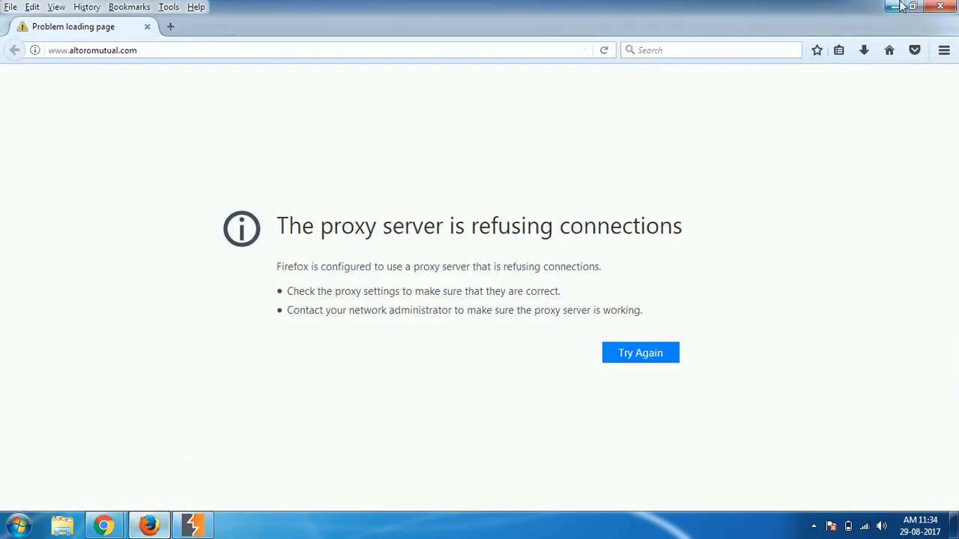
pyautogui.click(813, 524)
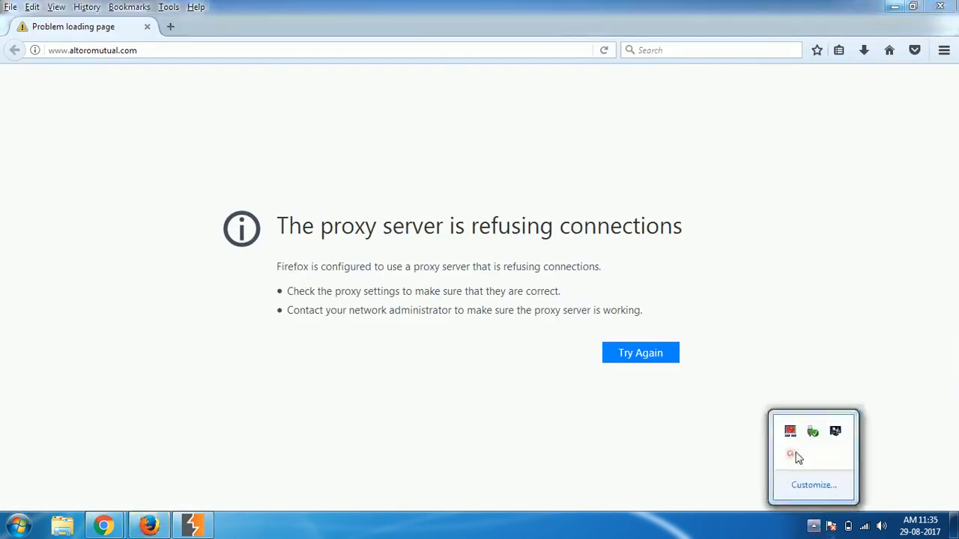
pyautogui.click(640, 353)
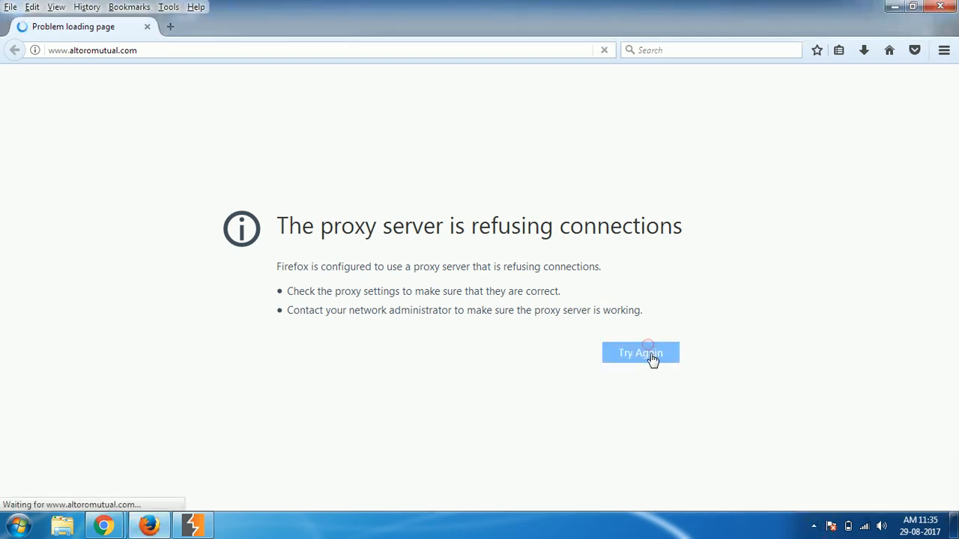
pyautogui.click(642, 353)
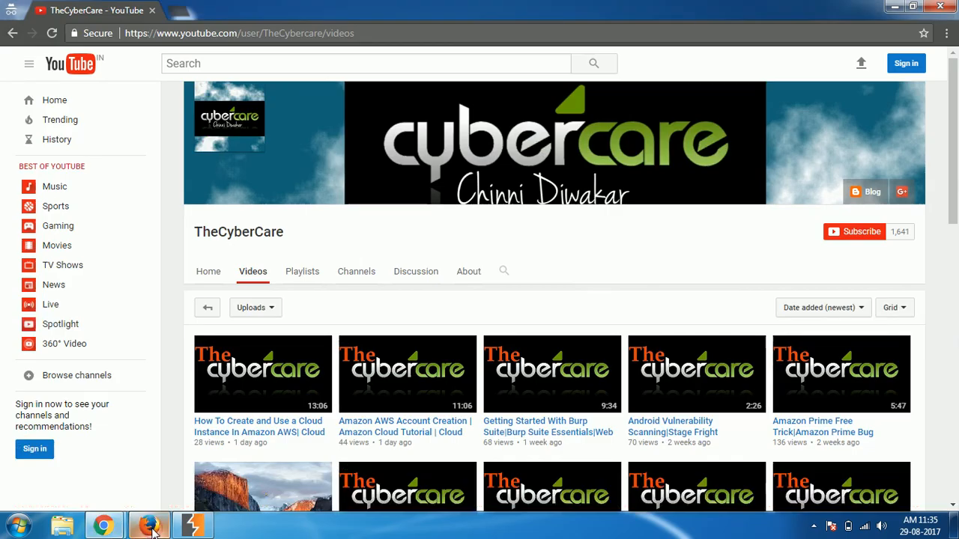
pyautogui.click(193, 524)
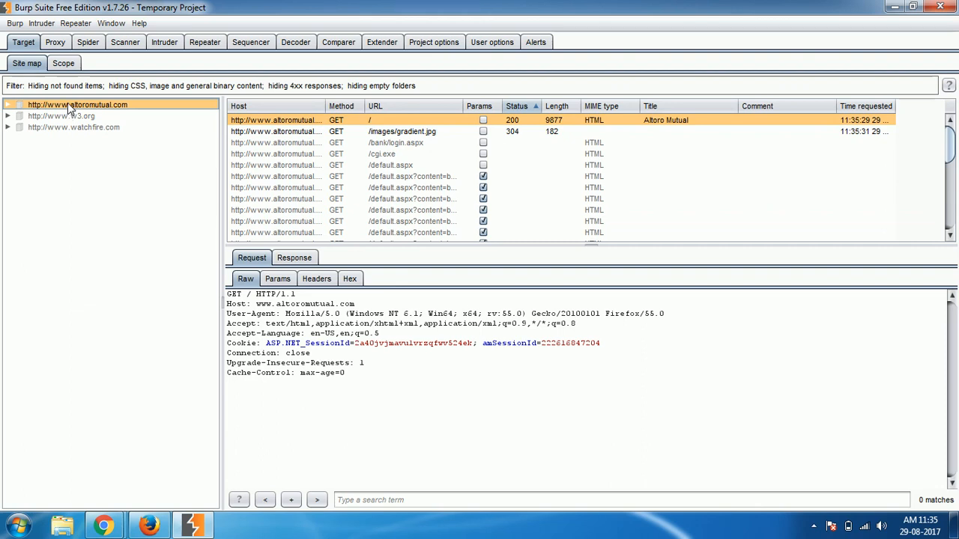
# Spider the altoromutual.com host, resume the paused spider and return to the site map.
pyautogui.rightClick(78, 105)
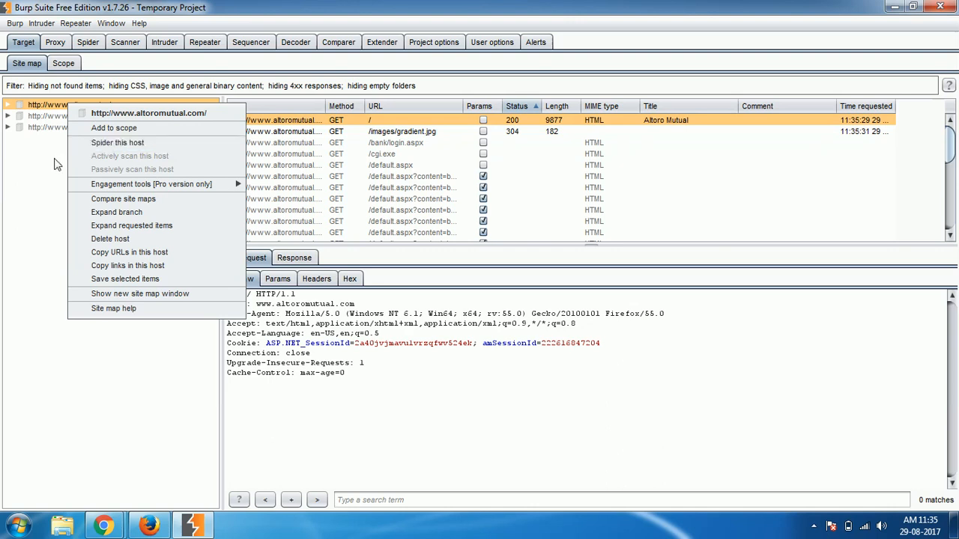
pyautogui.click(87, 42)
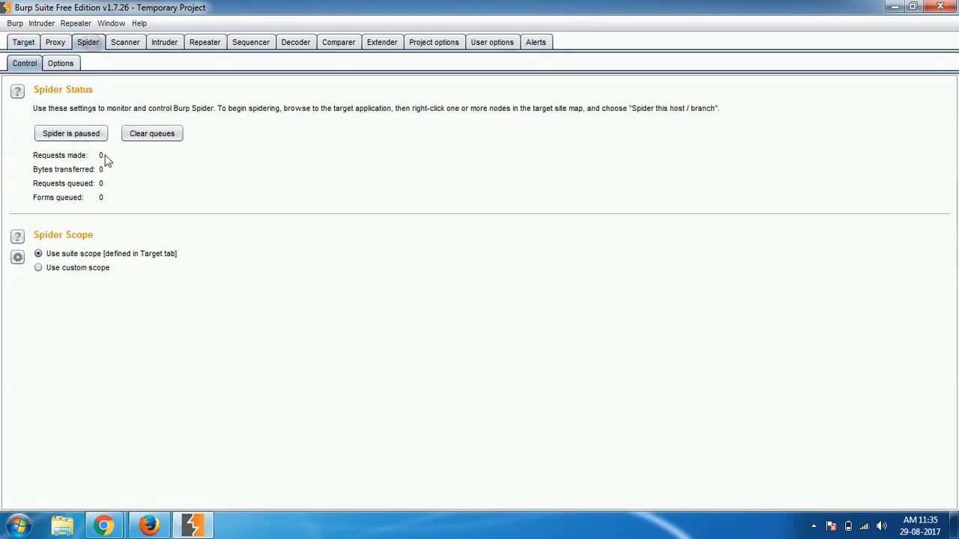
pyautogui.click(71, 133)
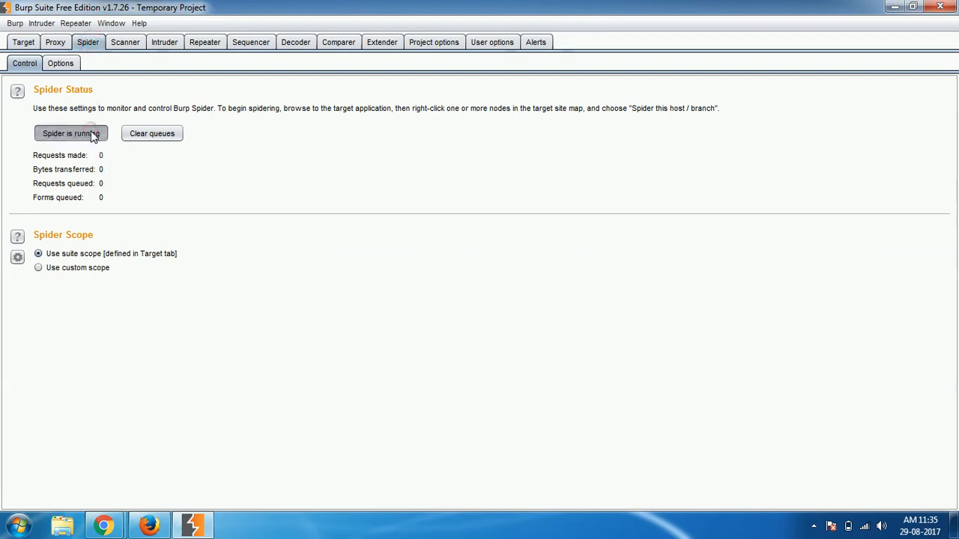
pyautogui.click(24, 42)
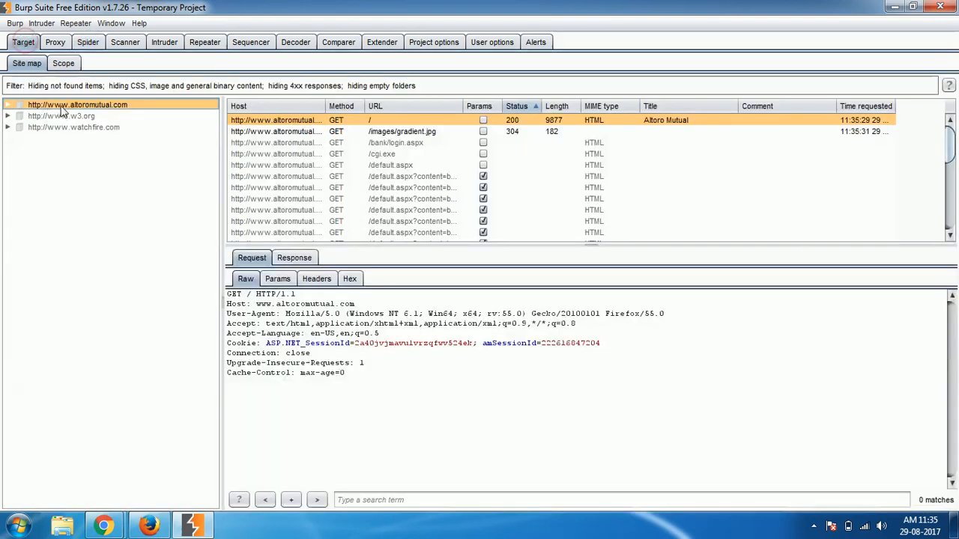
# View the spider's custom scope include/exclude lists, then revert to the suite-wide scope.
pyautogui.rightClick(78, 105)
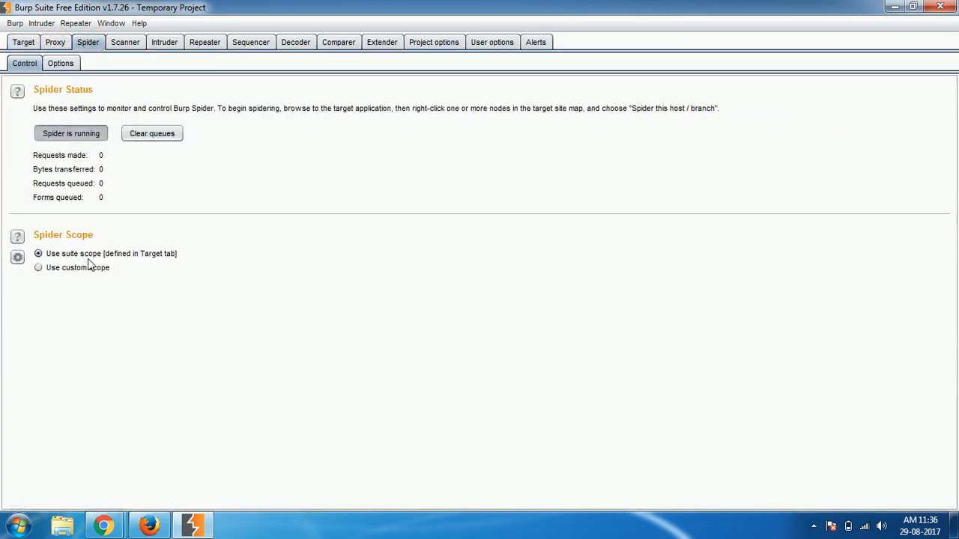
pyautogui.moveTo(157, 264)
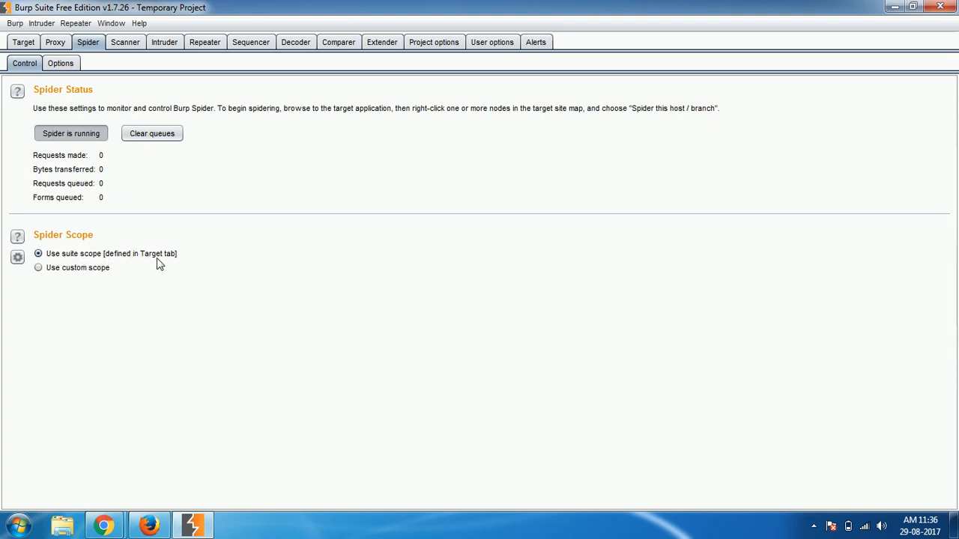
pyautogui.moveTo(153, 267)
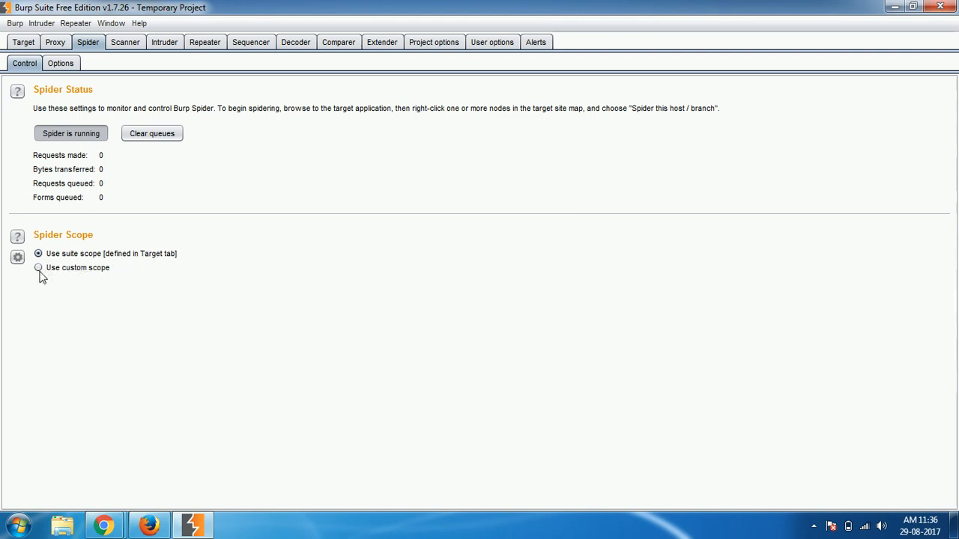
pyautogui.click(39, 266)
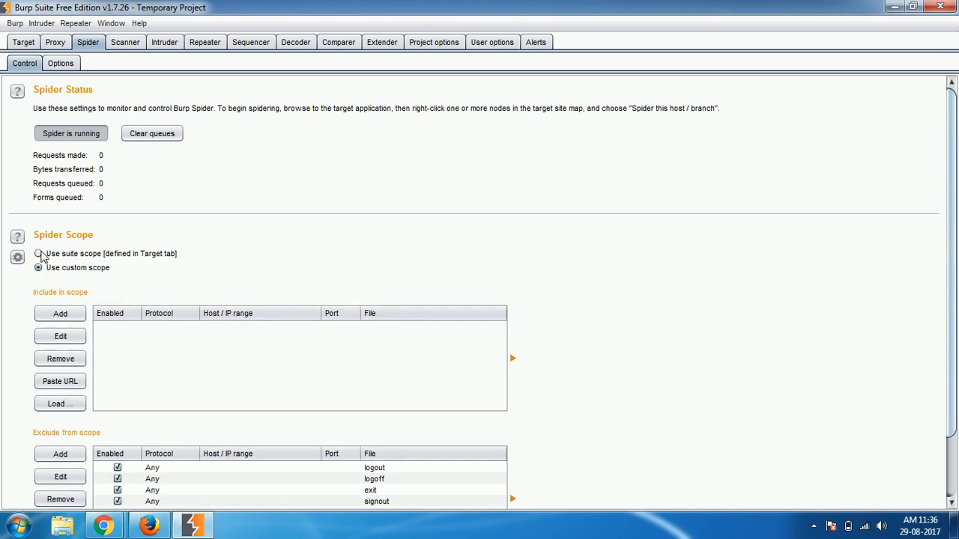
pyautogui.click(39, 254)
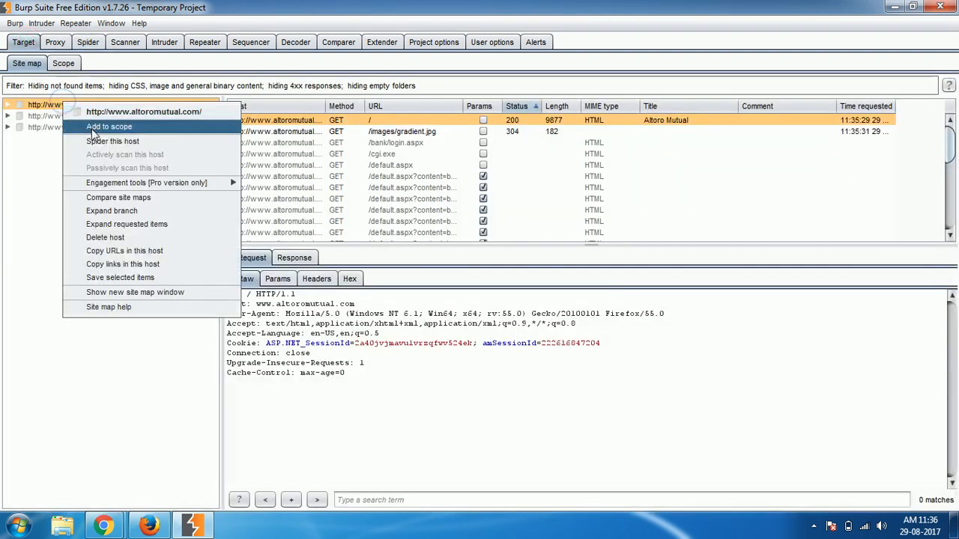
# Add altoromutual.com to scope, spider the host and ignore the login form it finds.
pyautogui.click(108, 125)
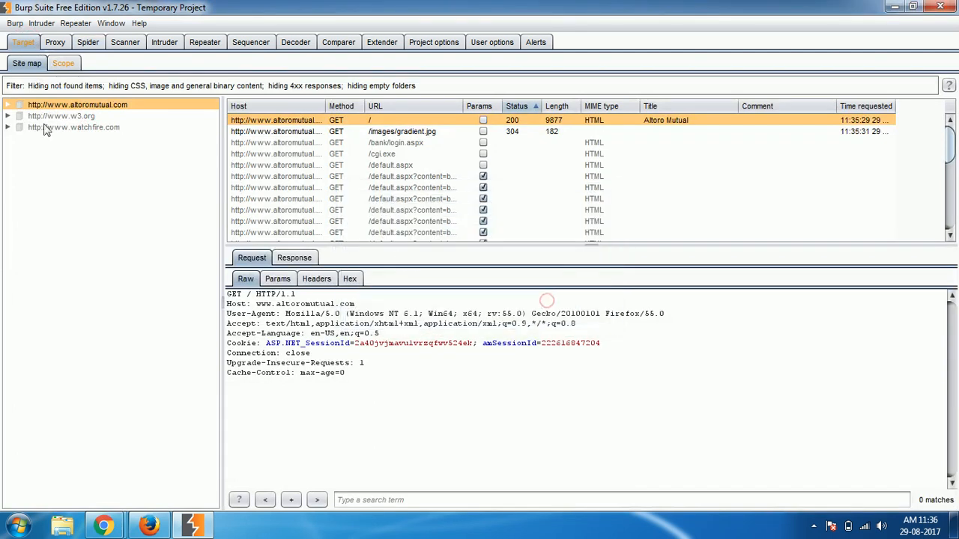
pyautogui.rightClick(78, 105)
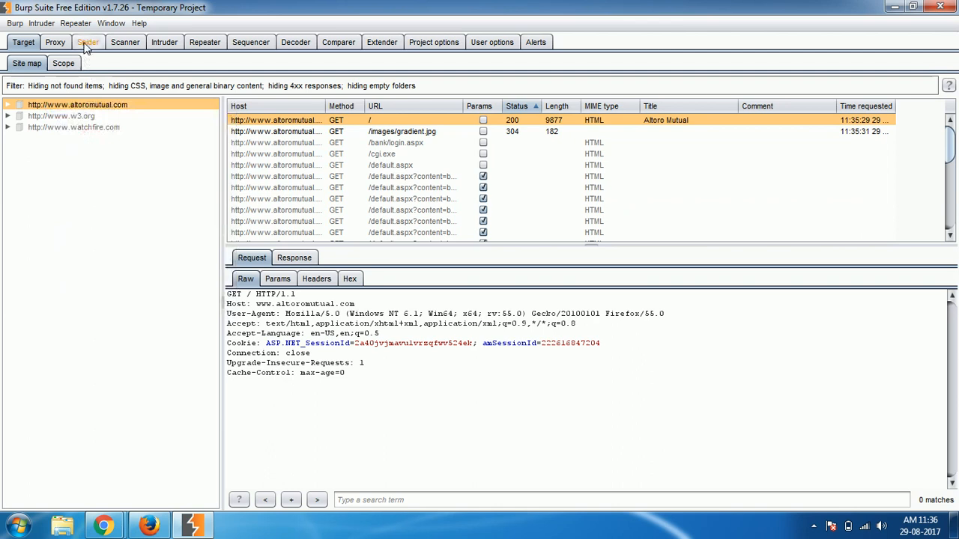
pyautogui.click(87, 42)
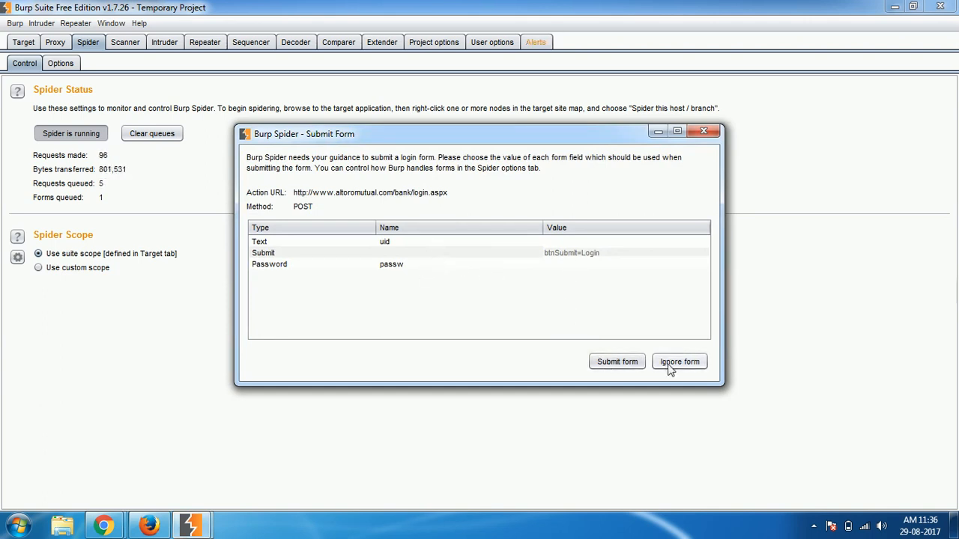
pyautogui.click(679, 361)
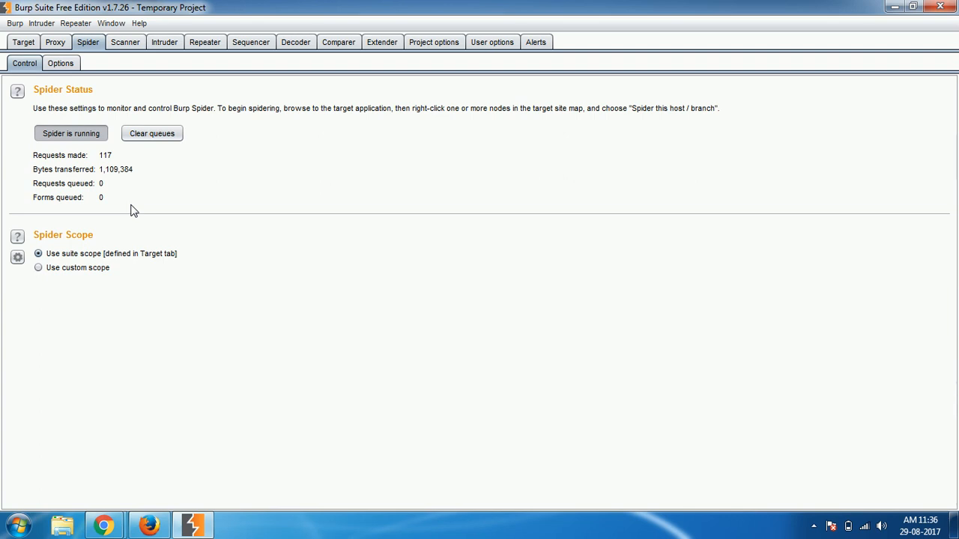
# Expand the altoromutual.com branch in the site map to see its crawled pages.
pyautogui.click(24, 42)
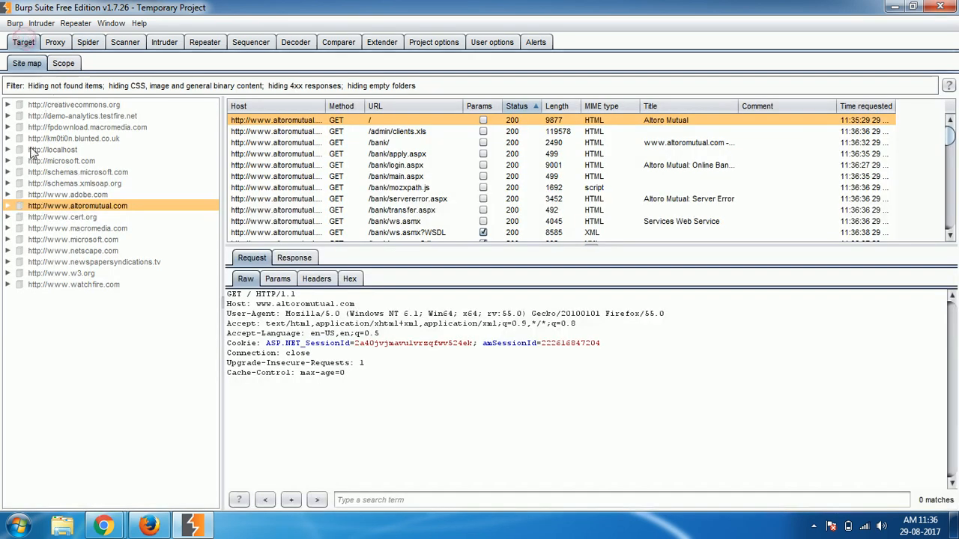
pyautogui.moveTo(24, 162)
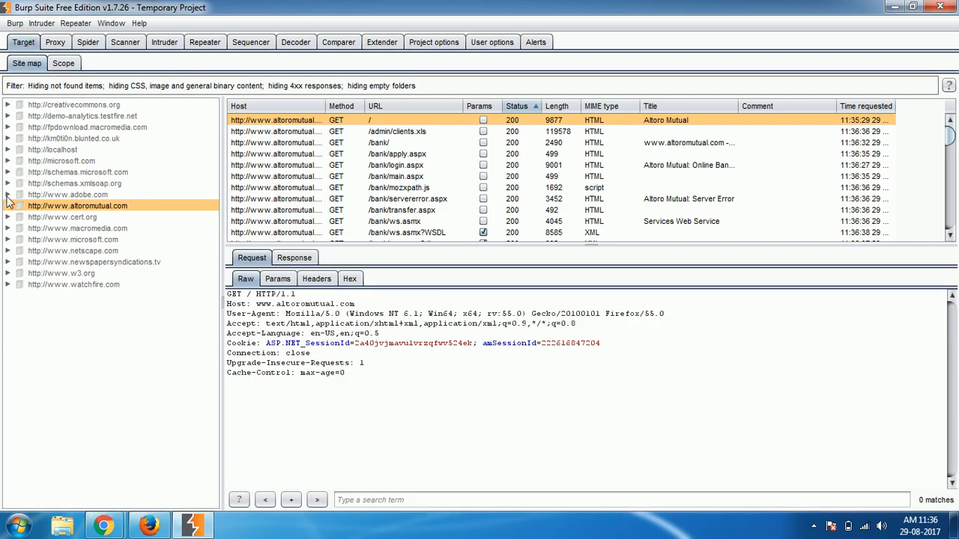
pyautogui.click(8, 205)
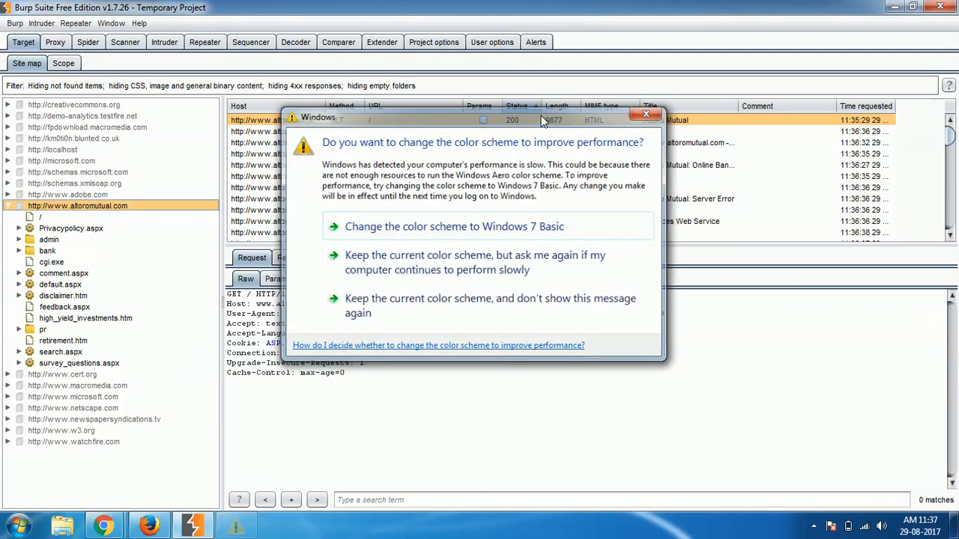
pyautogui.click(87, 42)
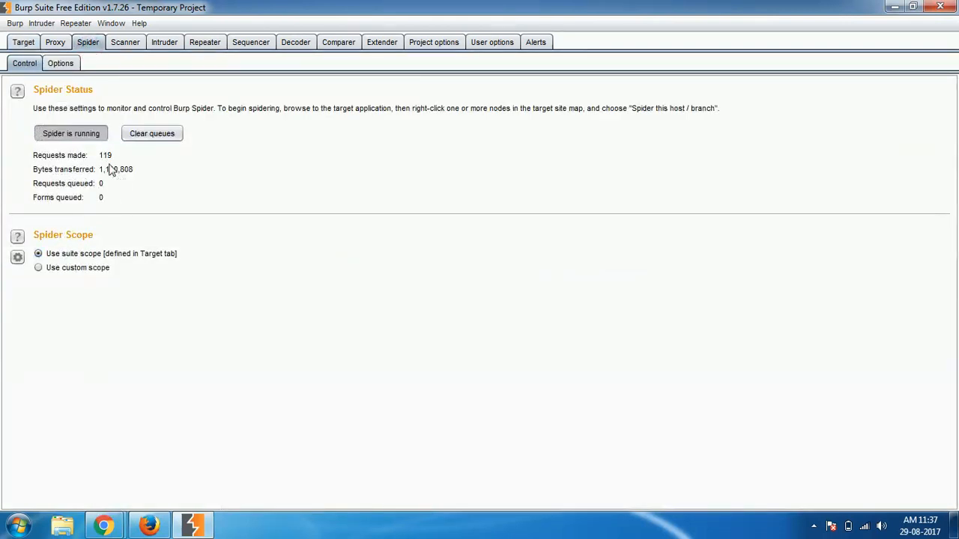
pyautogui.moveTo(114, 204)
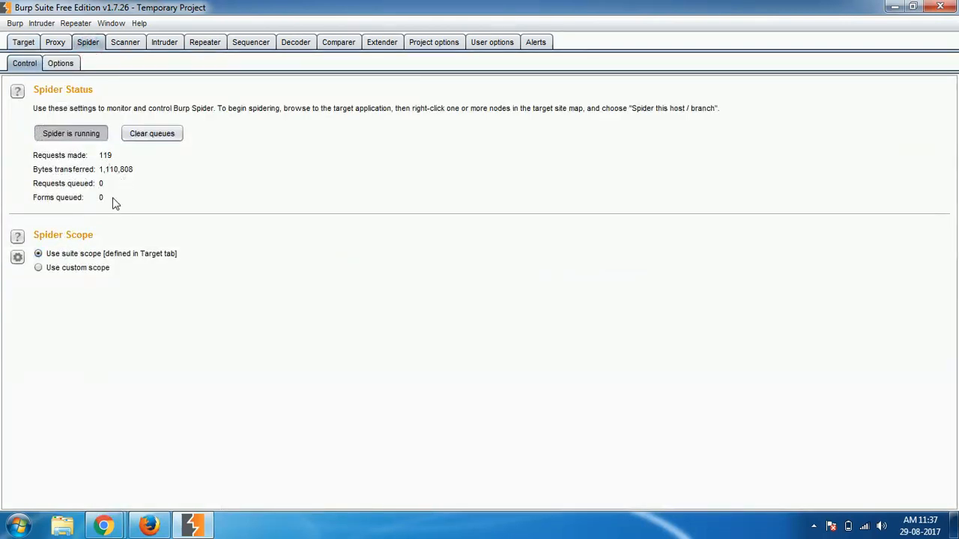
pyautogui.click(24, 42)
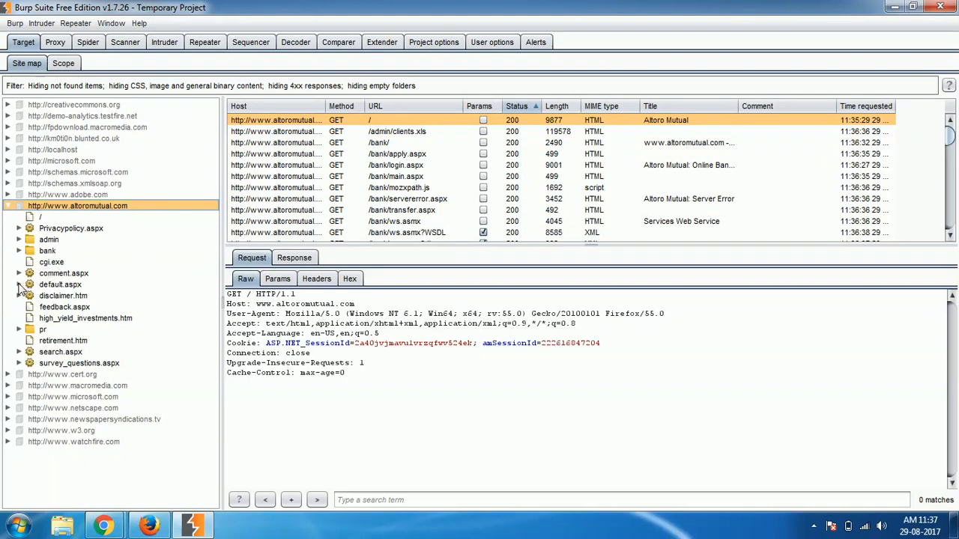
# Browse the discovered admin, bank and login pages, then collapse the altoromutual.com branch.
pyautogui.click(20, 285)
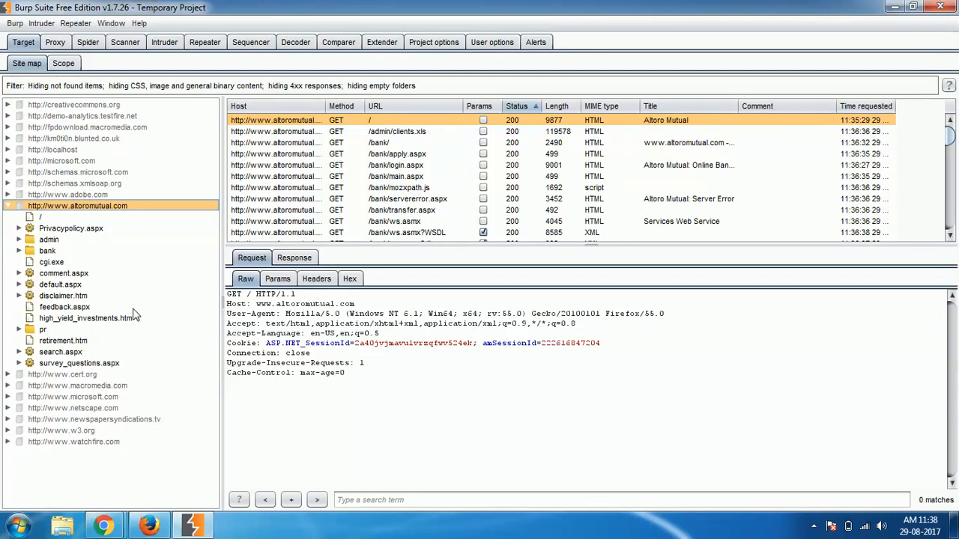
pyautogui.moveTo(61, 167)
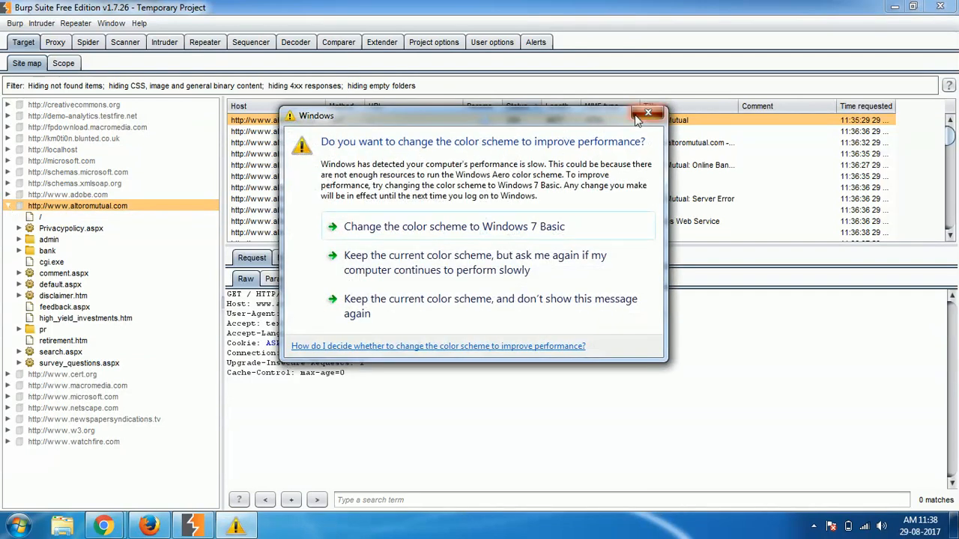
pyautogui.click(647, 113)
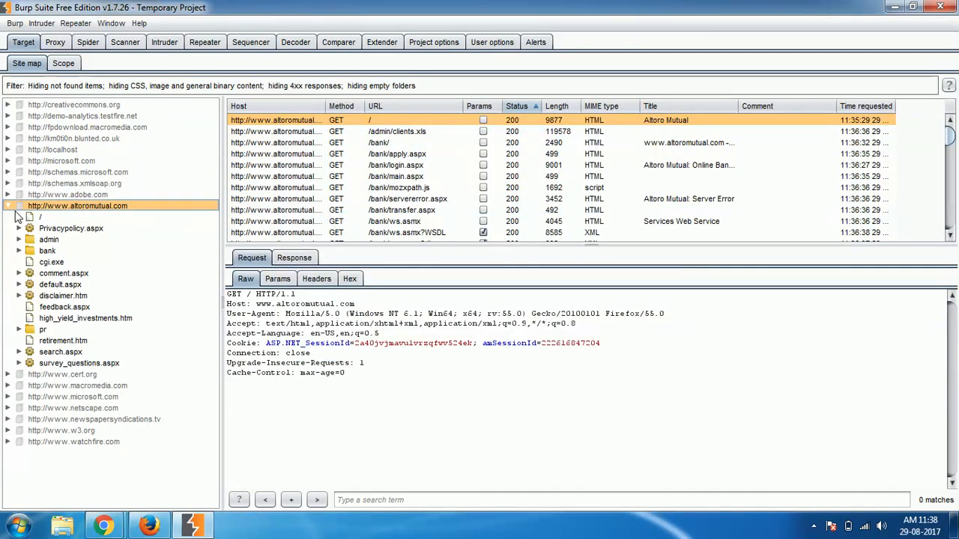
pyautogui.click(68, 195)
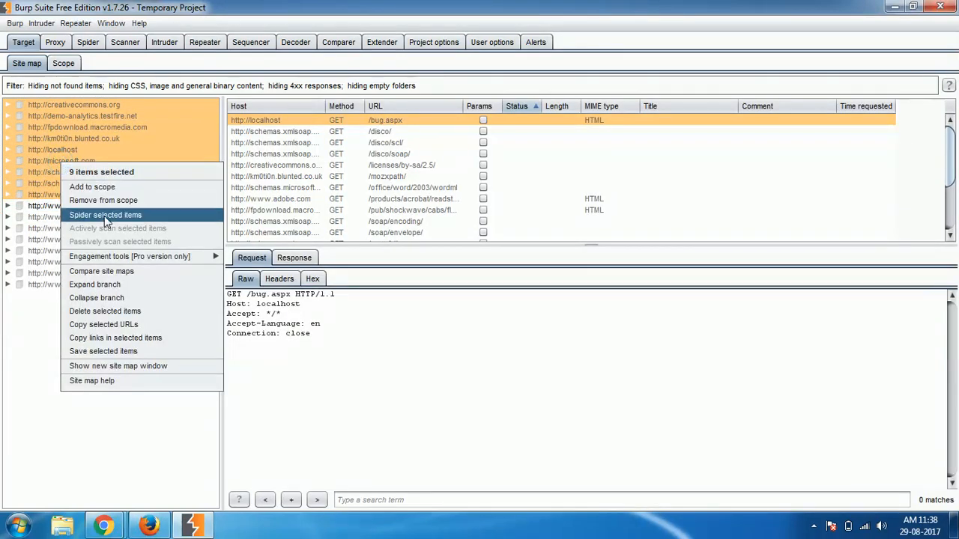
# Delete all unrelated hosts so only altoromutual.com remains, then check the spider shows 119 requests.
pyautogui.click(105, 310)
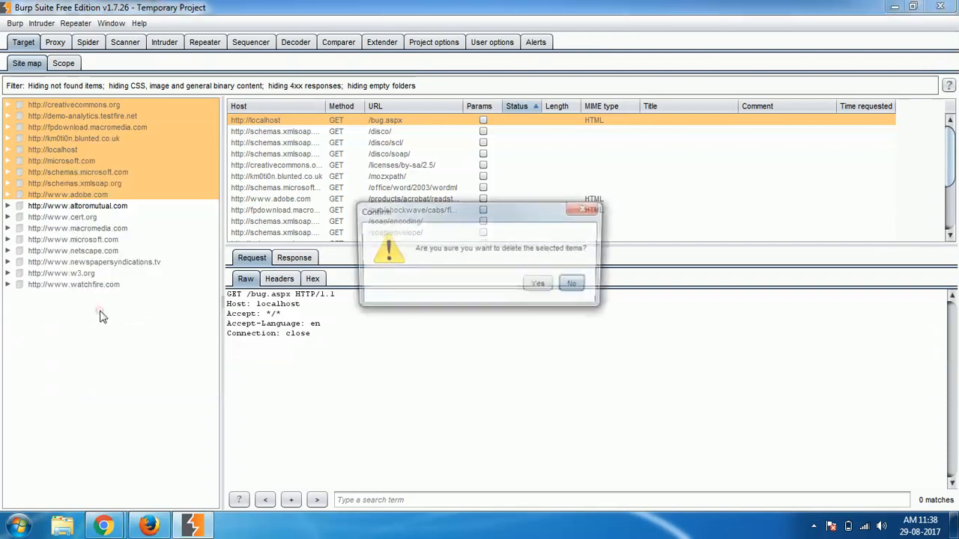
pyautogui.click(536, 283)
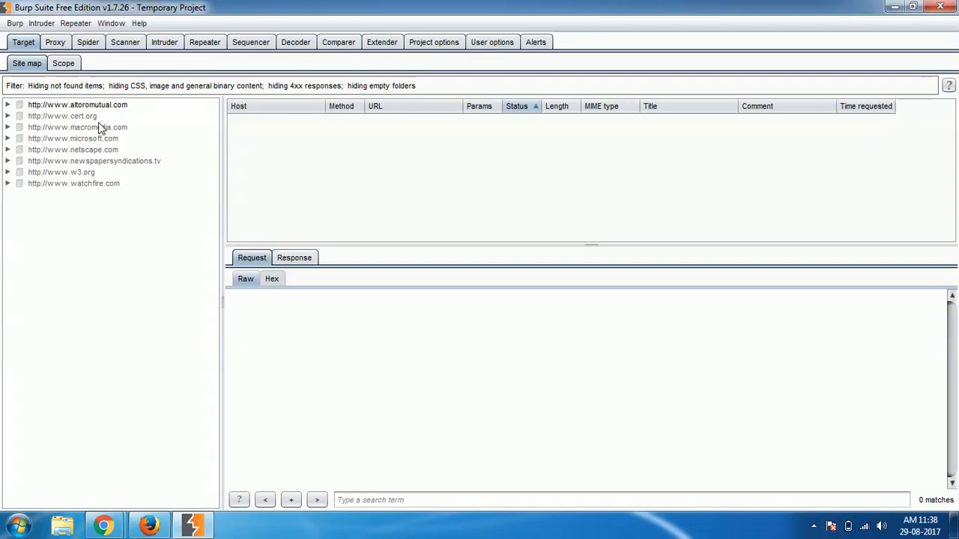
pyautogui.click(62, 117)
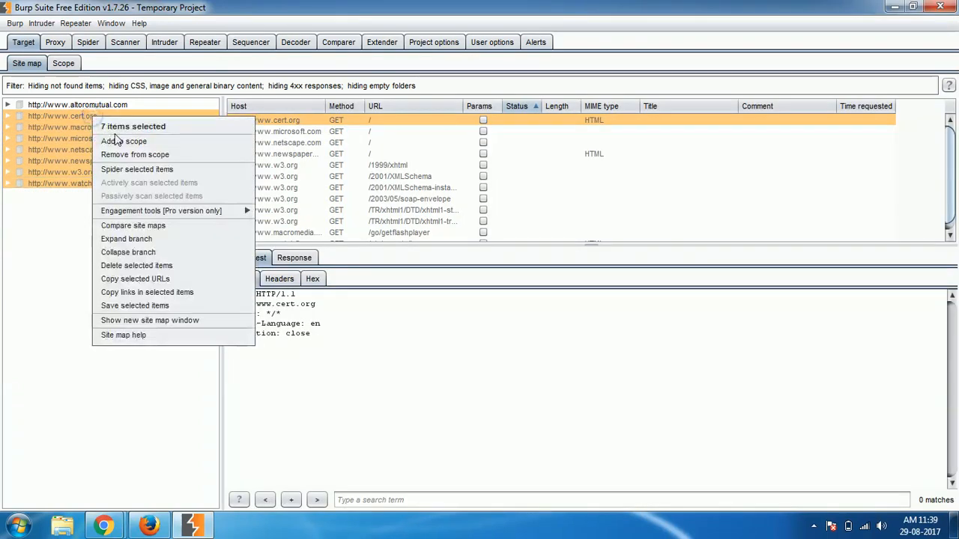
pyautogui.click(137, 265)
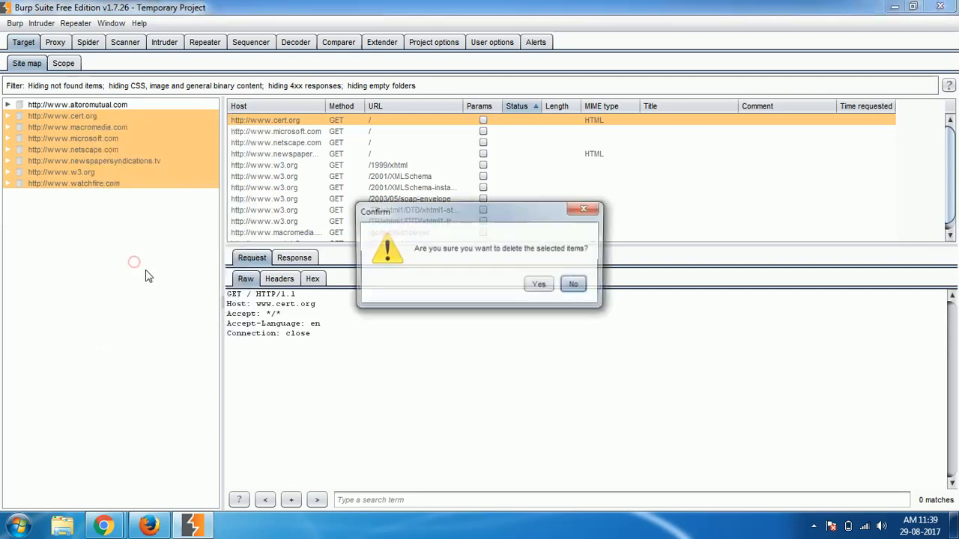
pyautogui.click(540, 285)
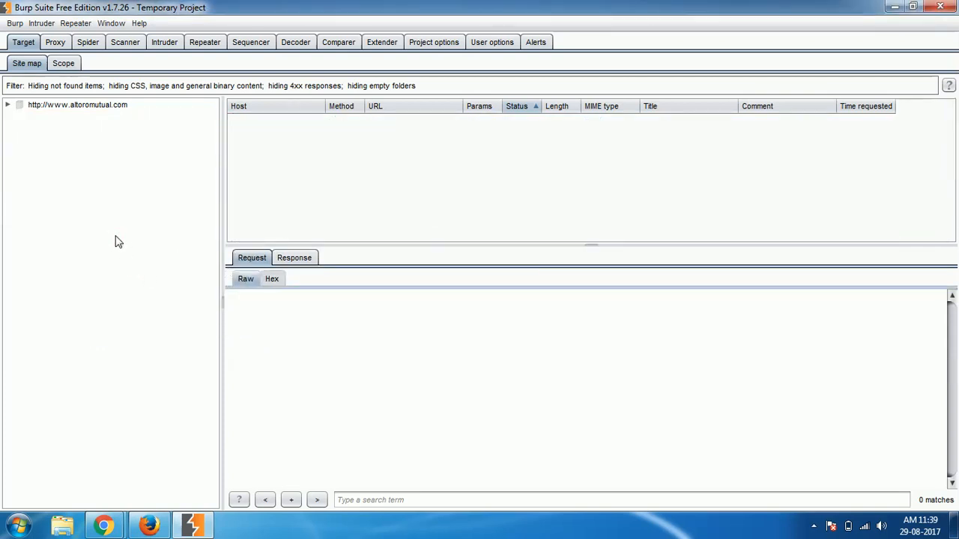
pyautogui.click(87, 42)
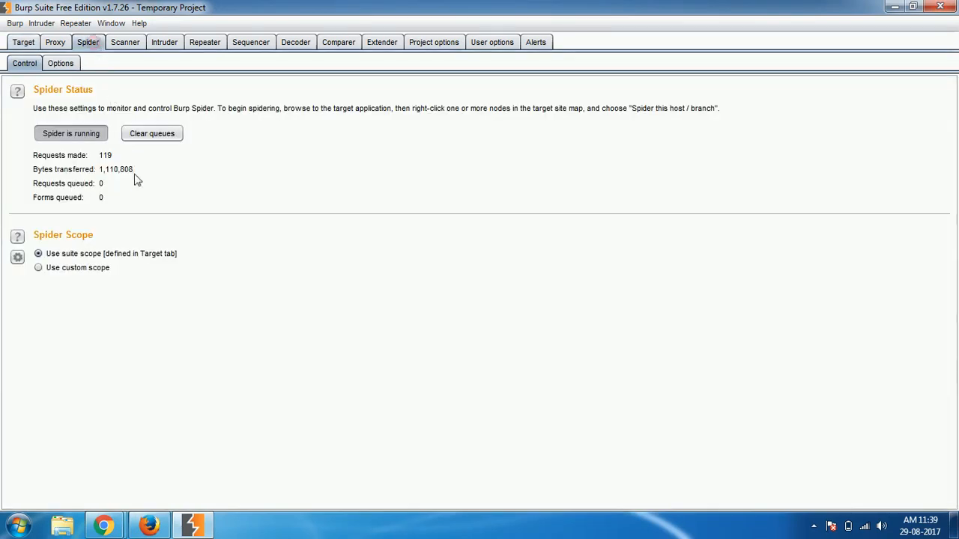
pyautogui.moveTo(147, 197)
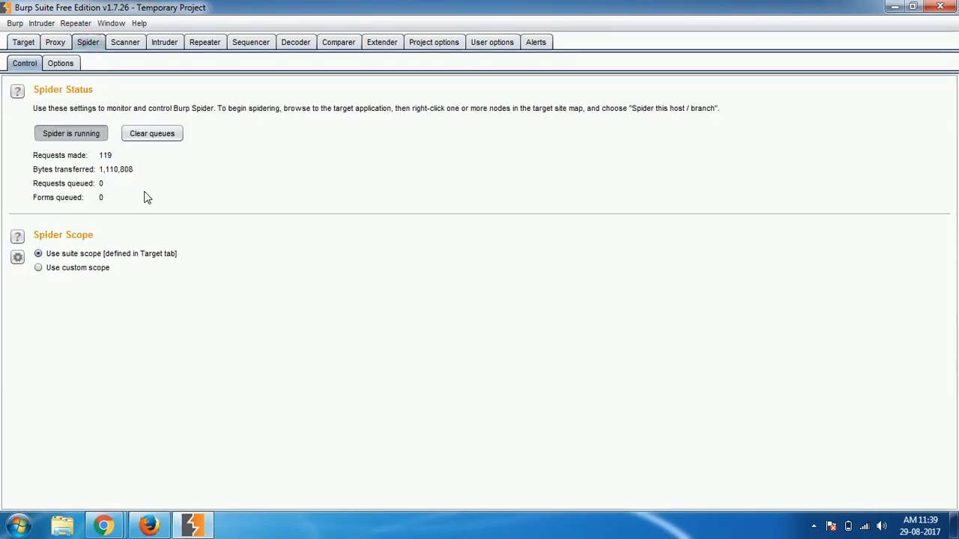